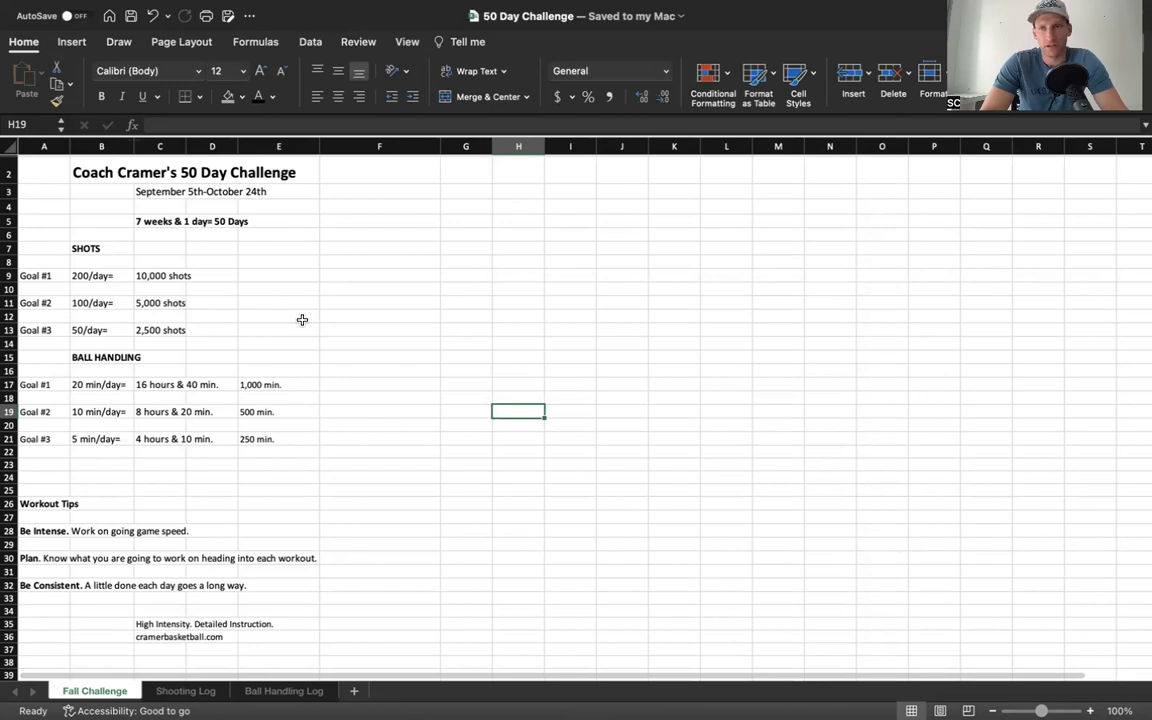
{"action": "mouse_move", "coordinate": [303, 325]}
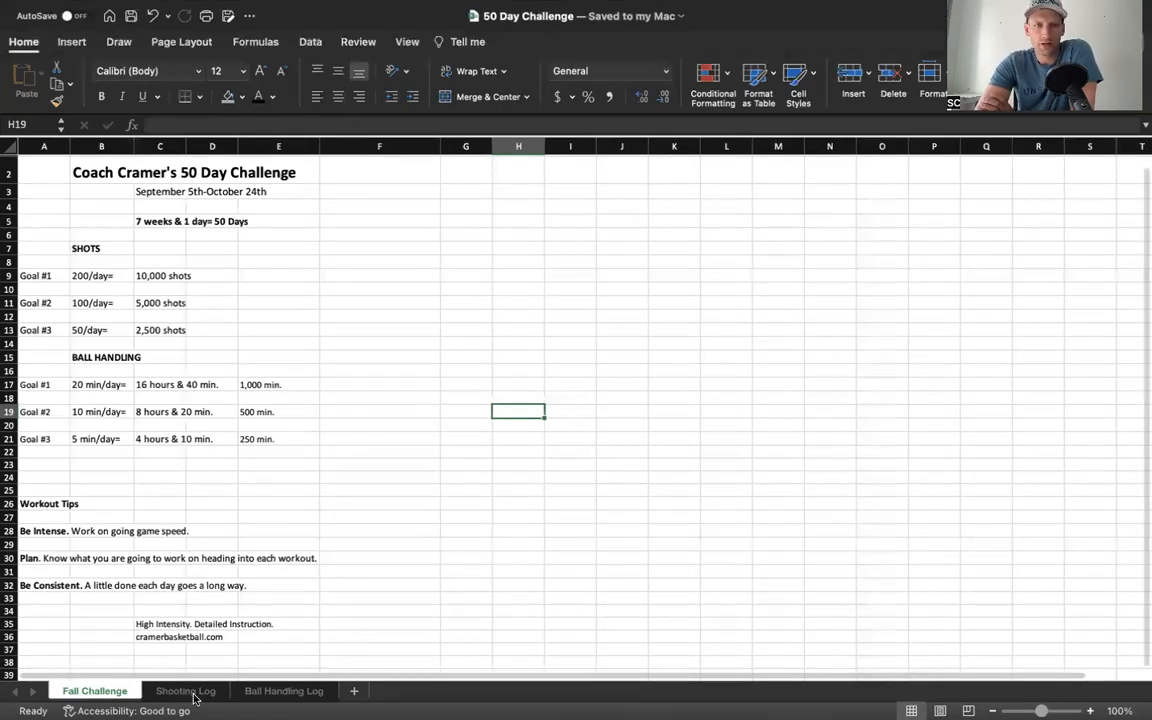
Step: Go to the Shooting Log sheet and scroll to the Sep 29–30 rows and Total Shots summary
{"action": "left_click", "coordinate": [186, 690]}
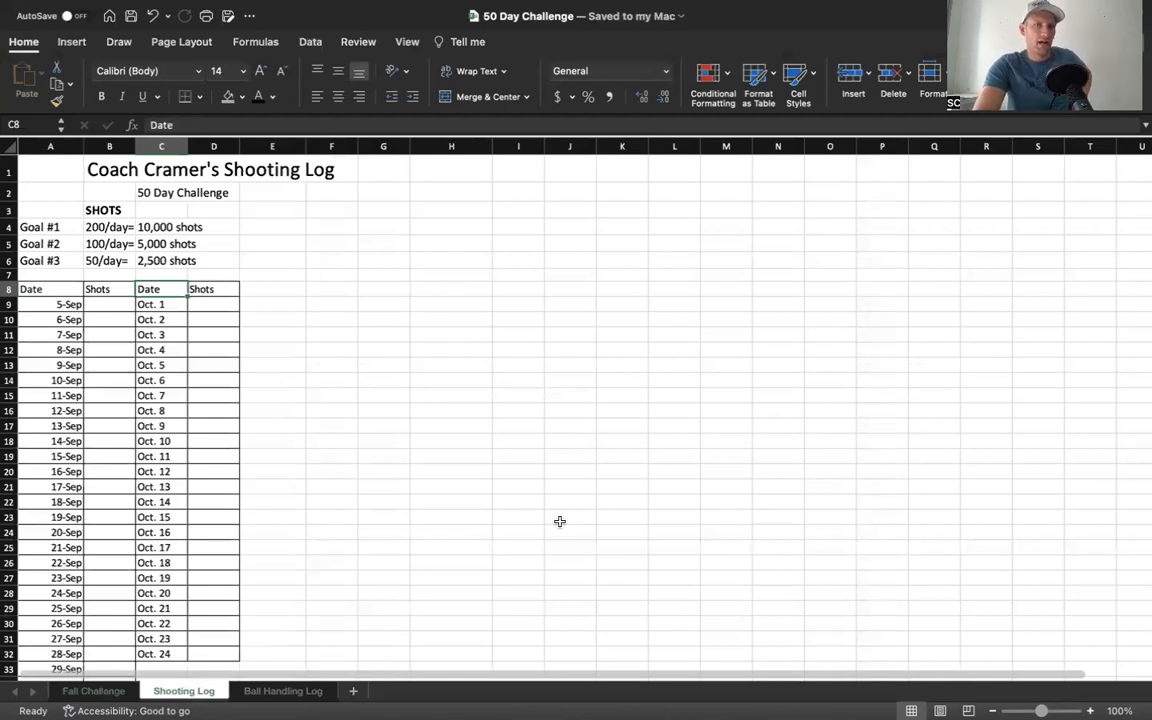
{"action": "scroll", "scroll_direction": "down", "scroll_amount": 3}
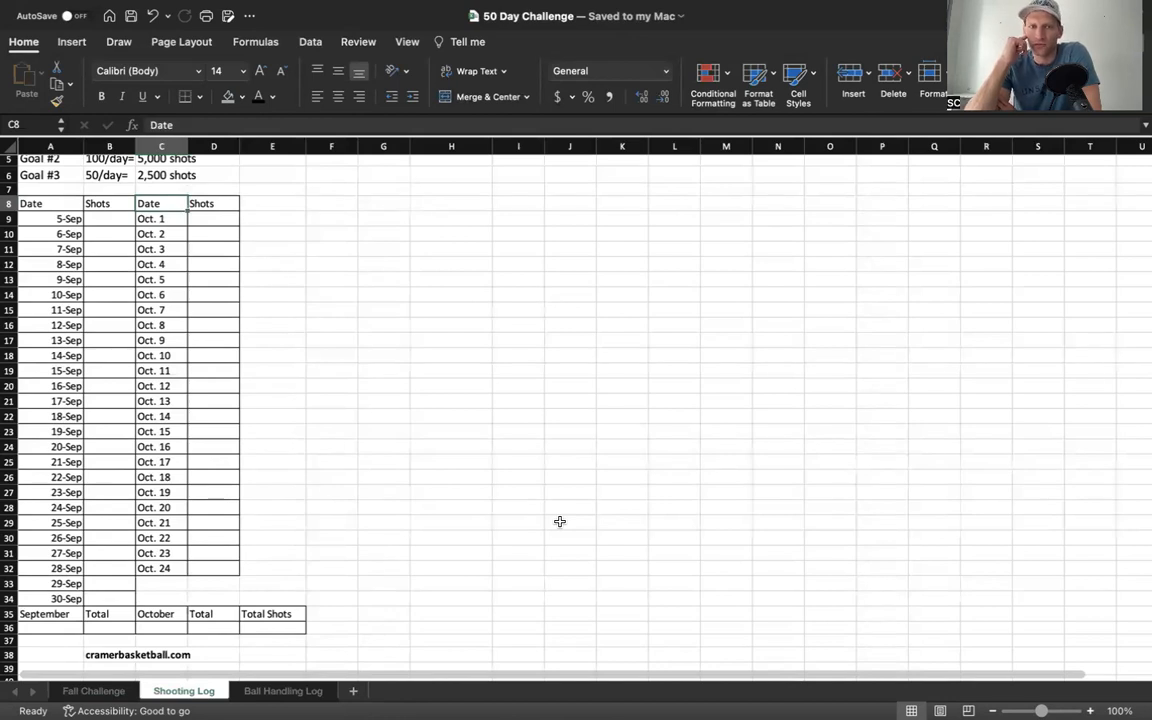
{"action": "mouse_move", "coordinate": [214, 607]}
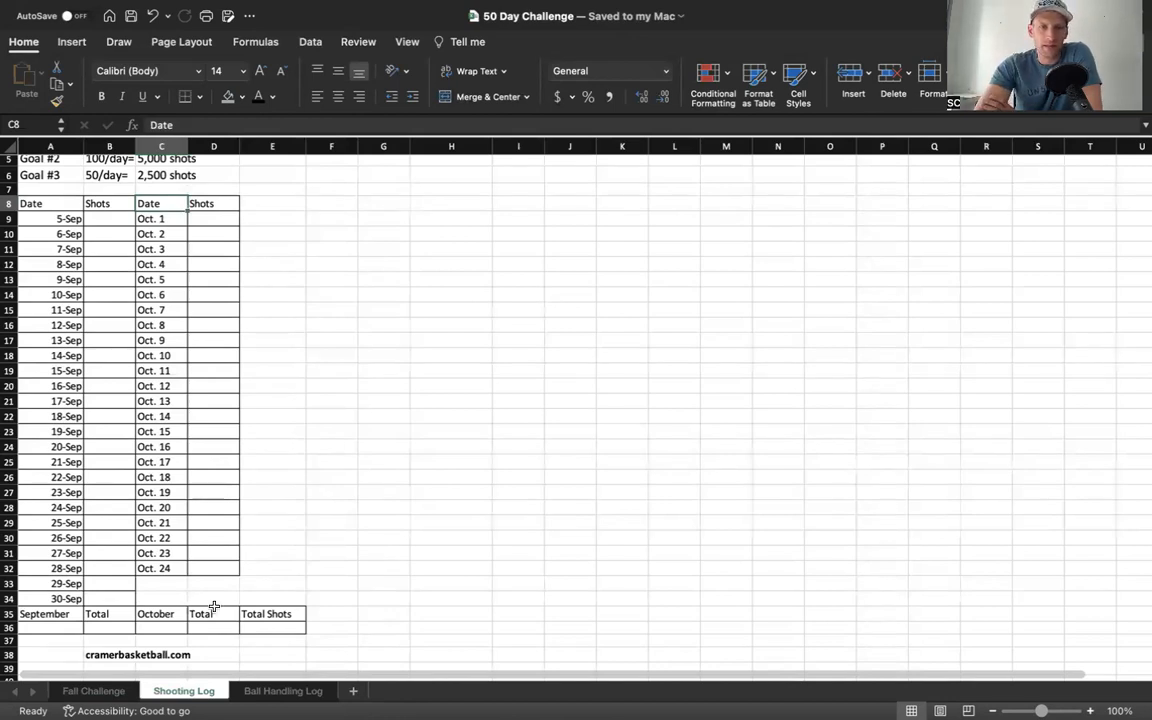
Step: View the Ball Handling Log's empty minutes tables with 0 totals, then return to Shooting Log
{"action": "left_click", "coordinate": [282, 691]}
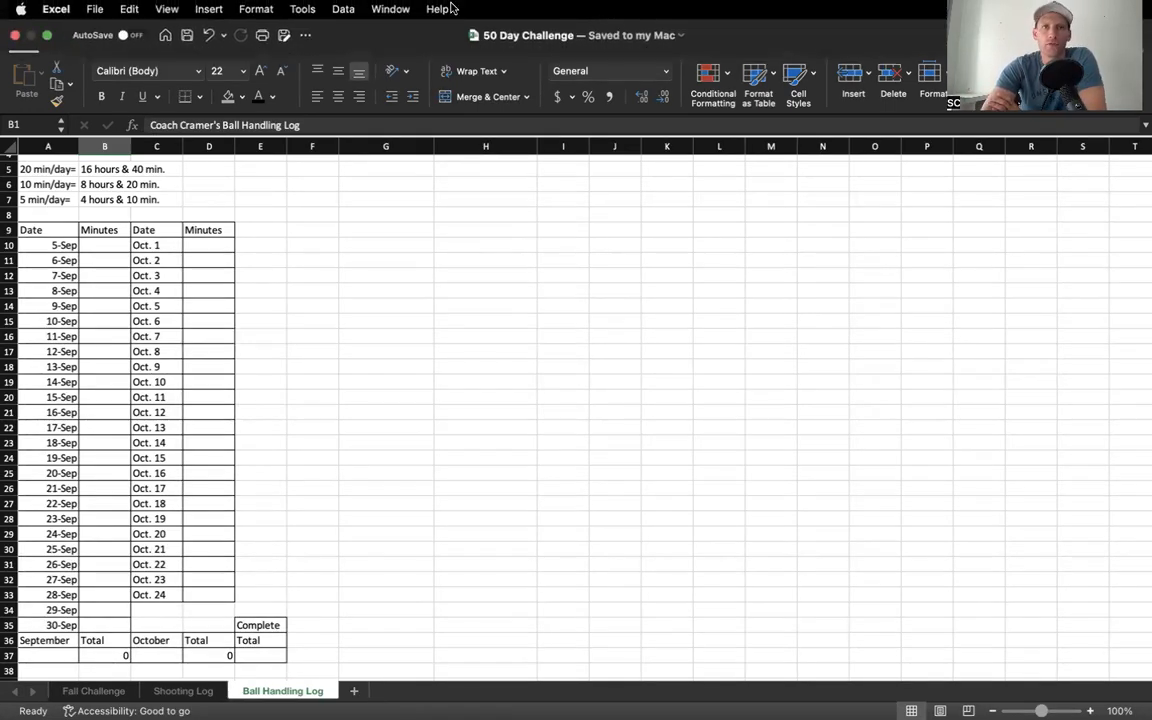
{"action": "mouse_move", "coordinate": [600, 10]}
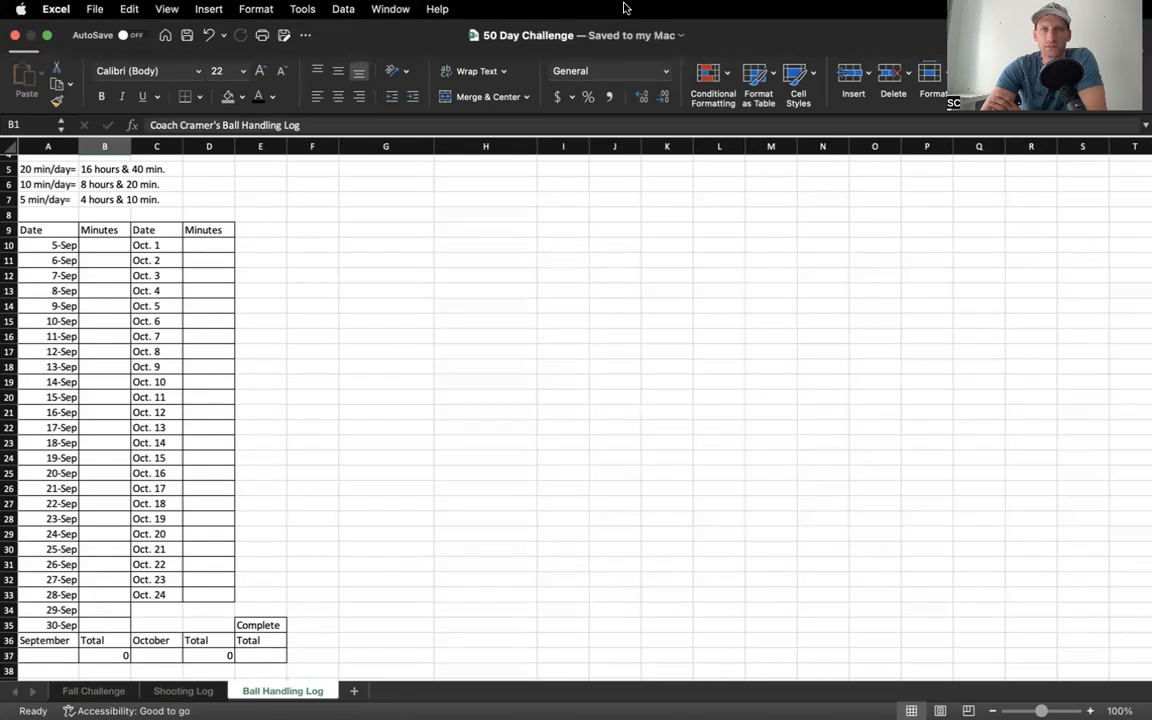
{"action": "mouse_move", "coordinate": [594, 8]}
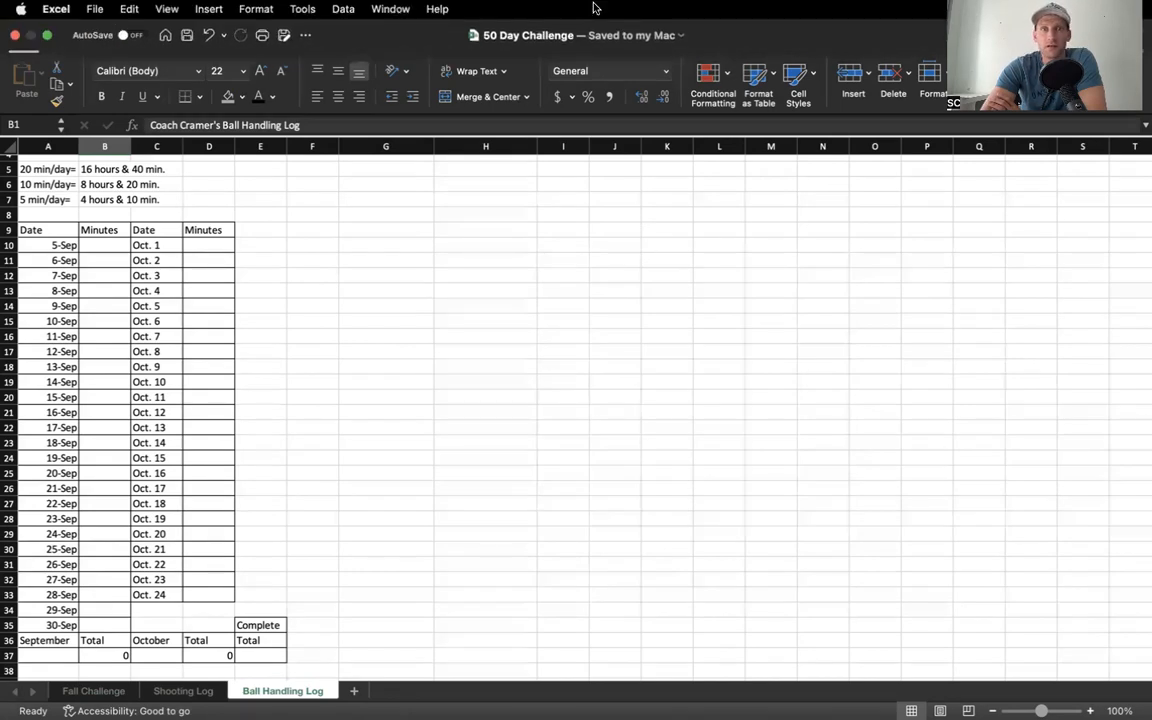
{"action": "mouse_move", "coordinate": [572, 9]}
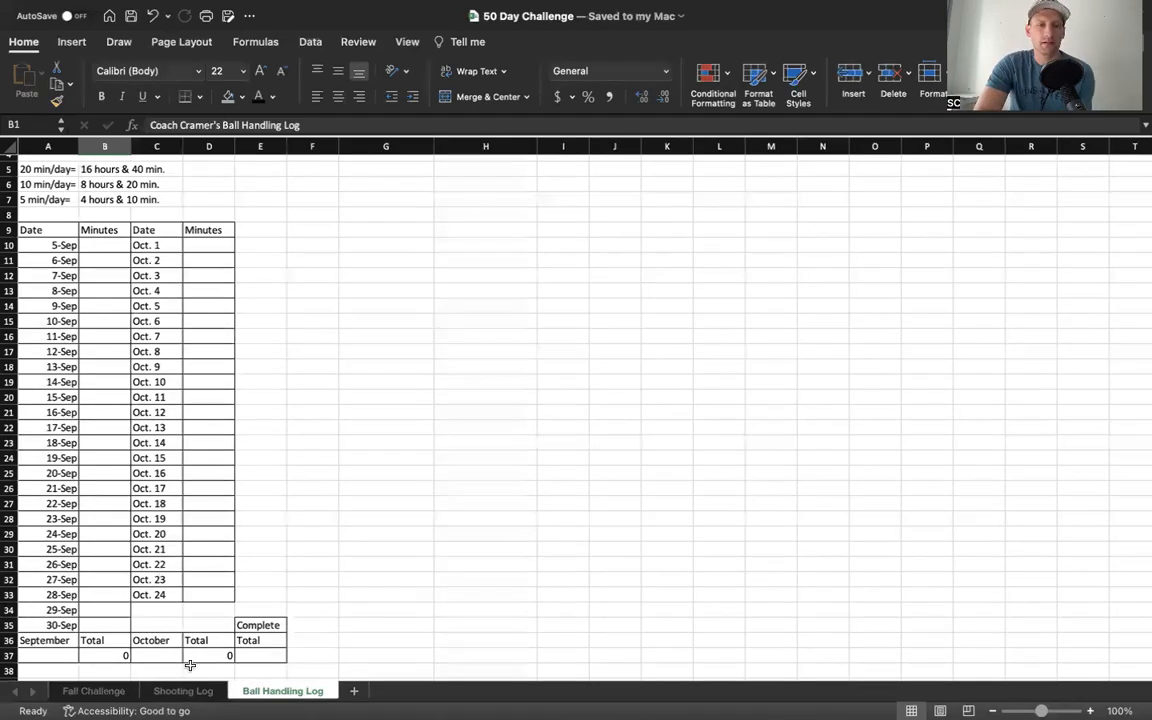
{"action": "left_click", "coordinate": [194, 690]}
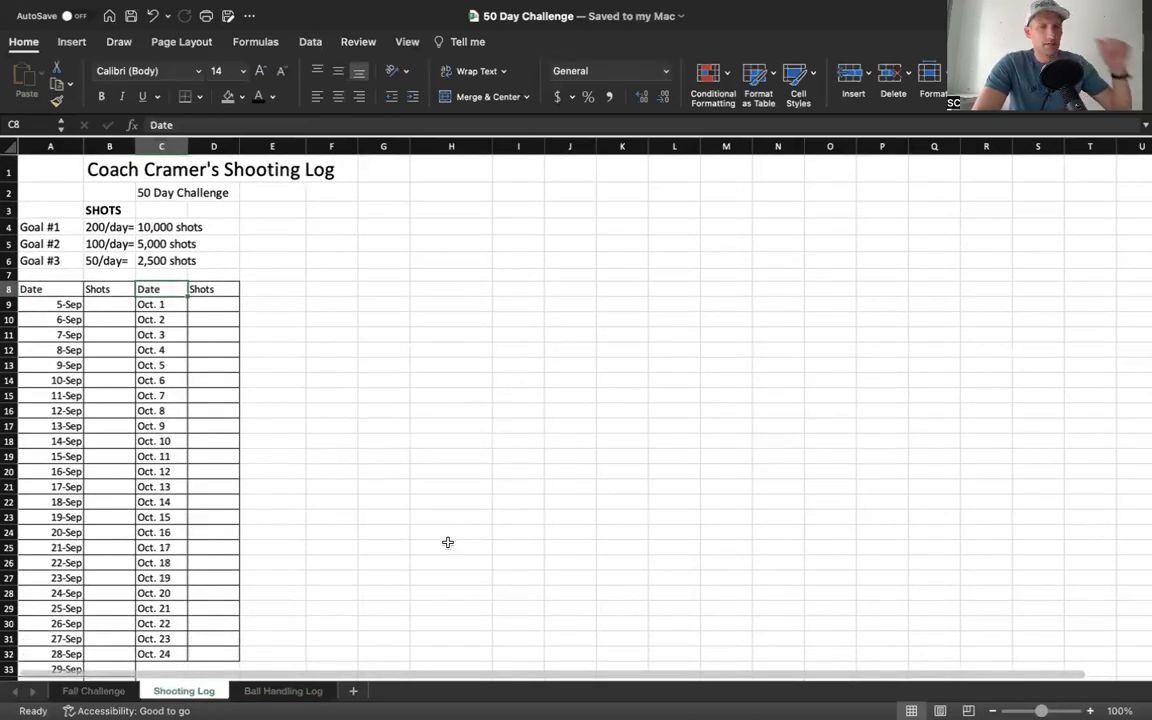
{"action": "mouse_move", "coordinate": [560, 486]}
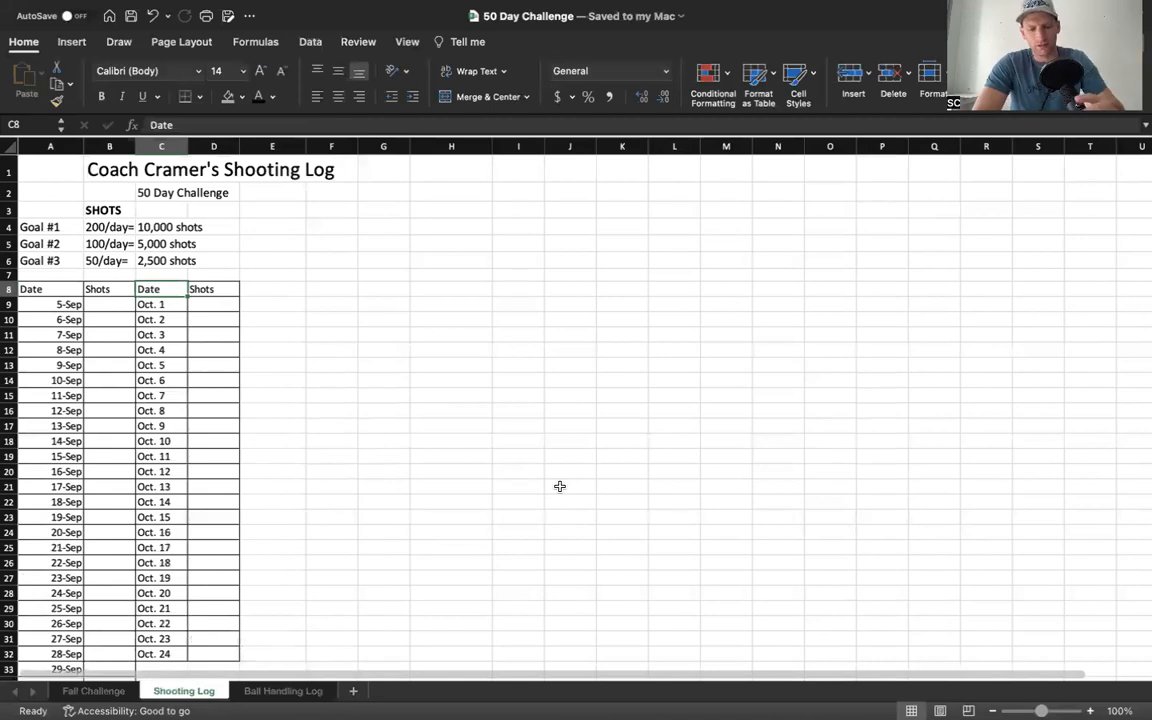
{"action": "mouse_move", "coordinate": [575, 469]}
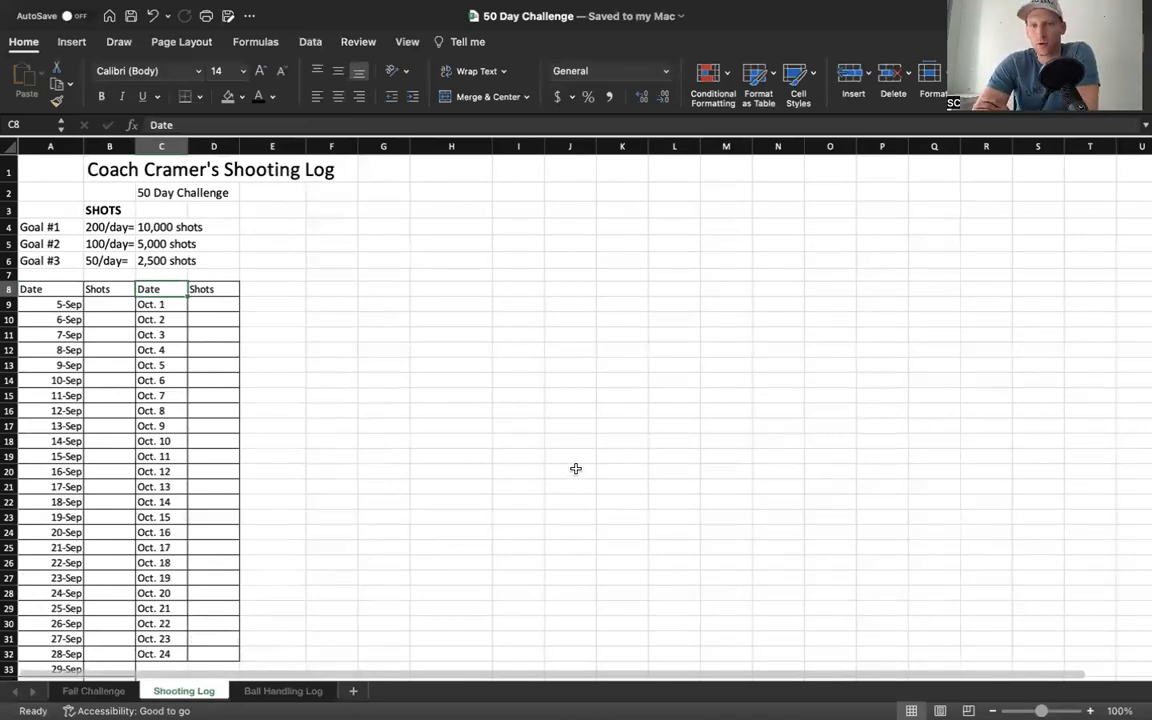
Step: Select two cells in the Shooting Log's shot goals and dated table area
{"action": "left_click", "coordinate": [622, 334]}
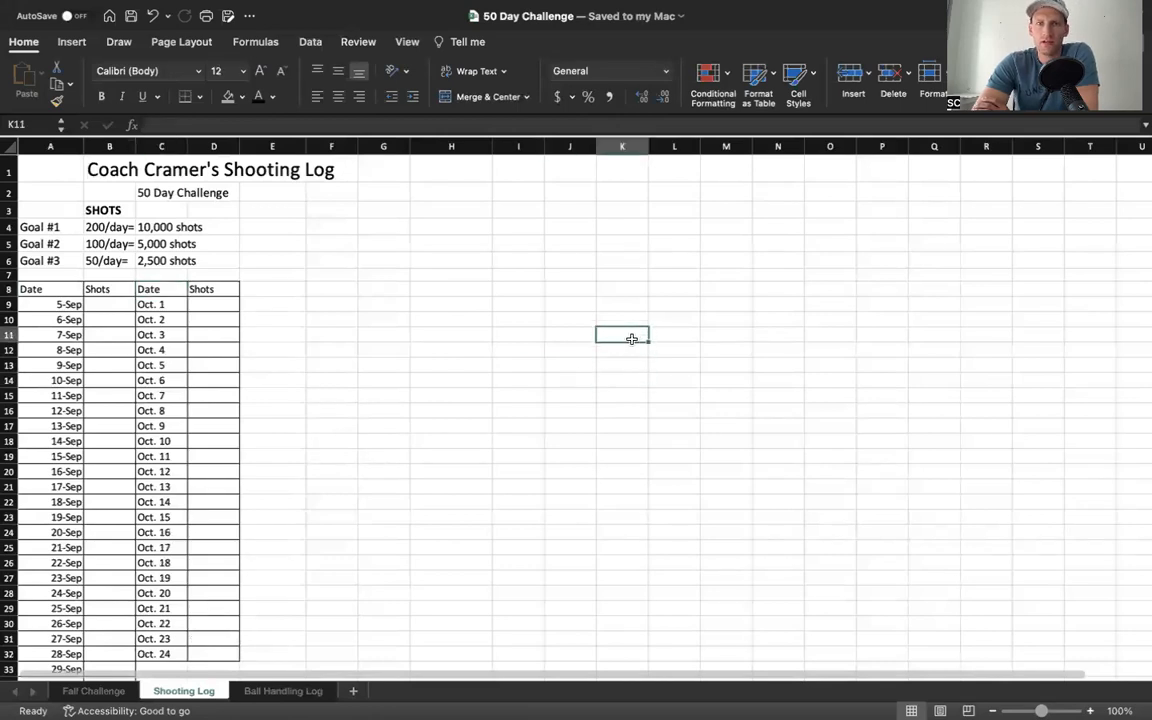
{"action": "left_click", "coordinate": [622, 288]}
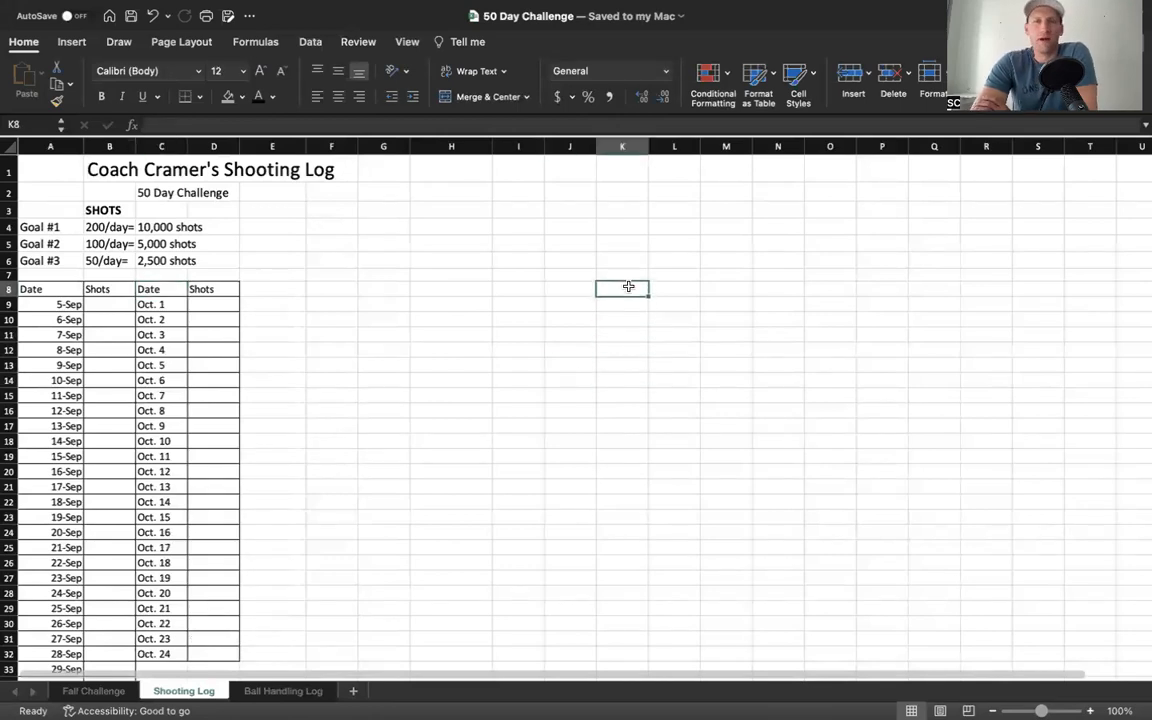